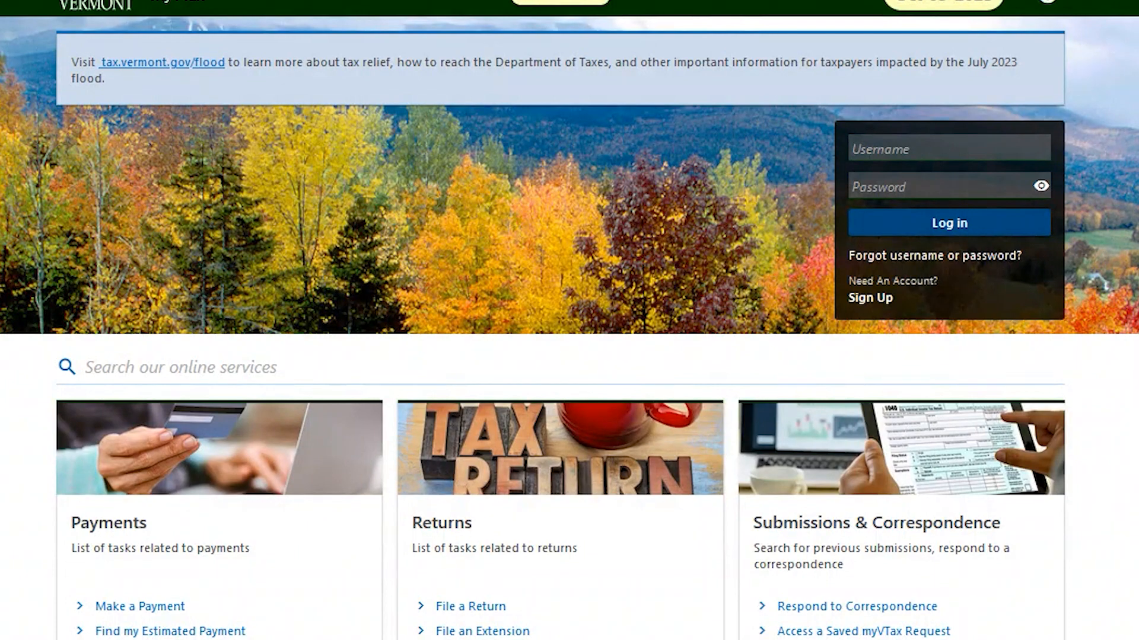
Start a Pay by E-Check (ACH Debit) payment and continue past the warning and welcome screens
scroll(down, 3)
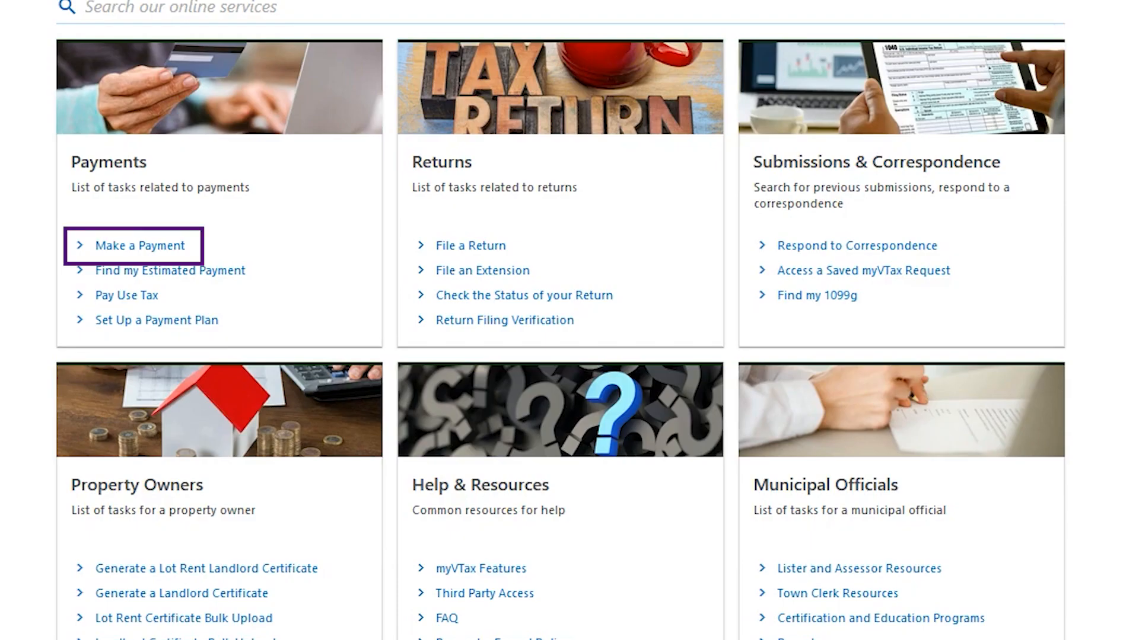
mouse_move(451, 301)
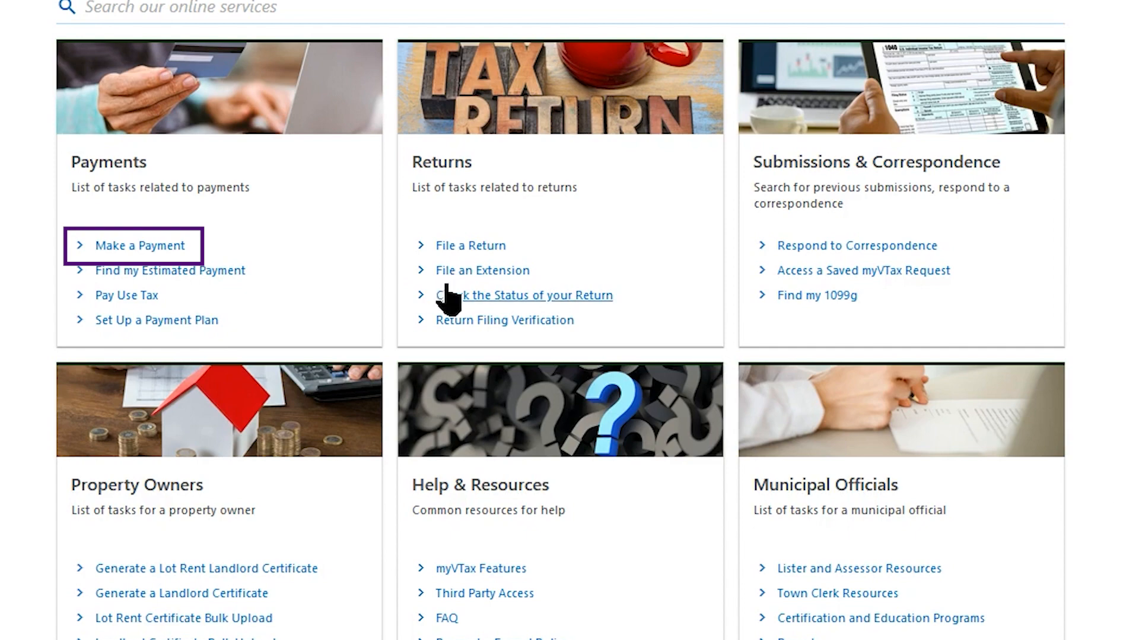
click(139, 245)
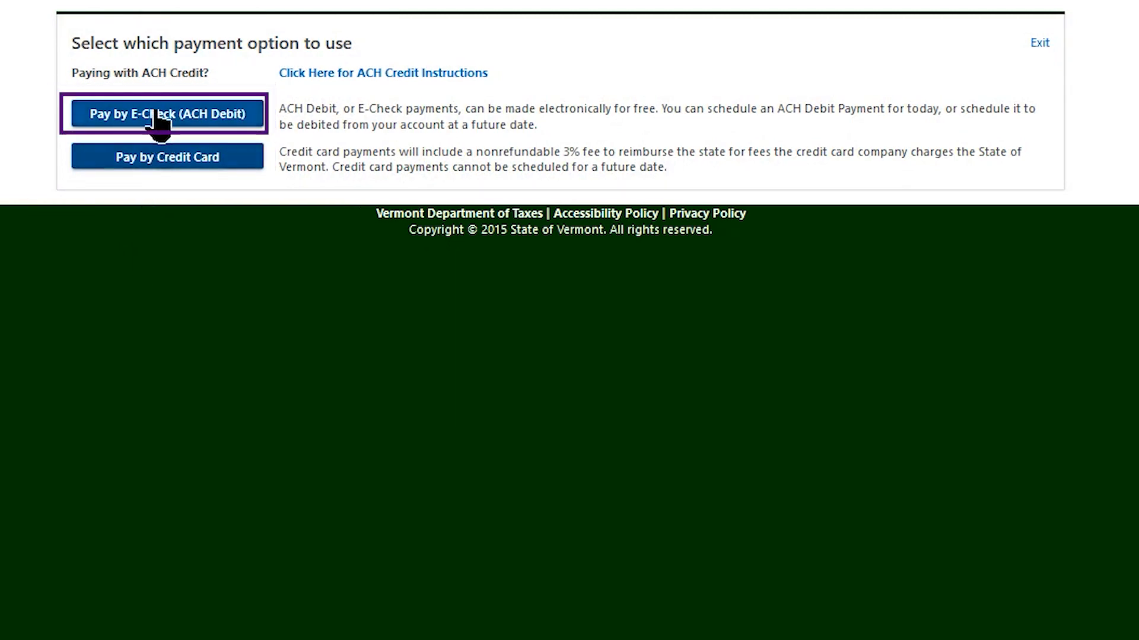
click(167, 114)
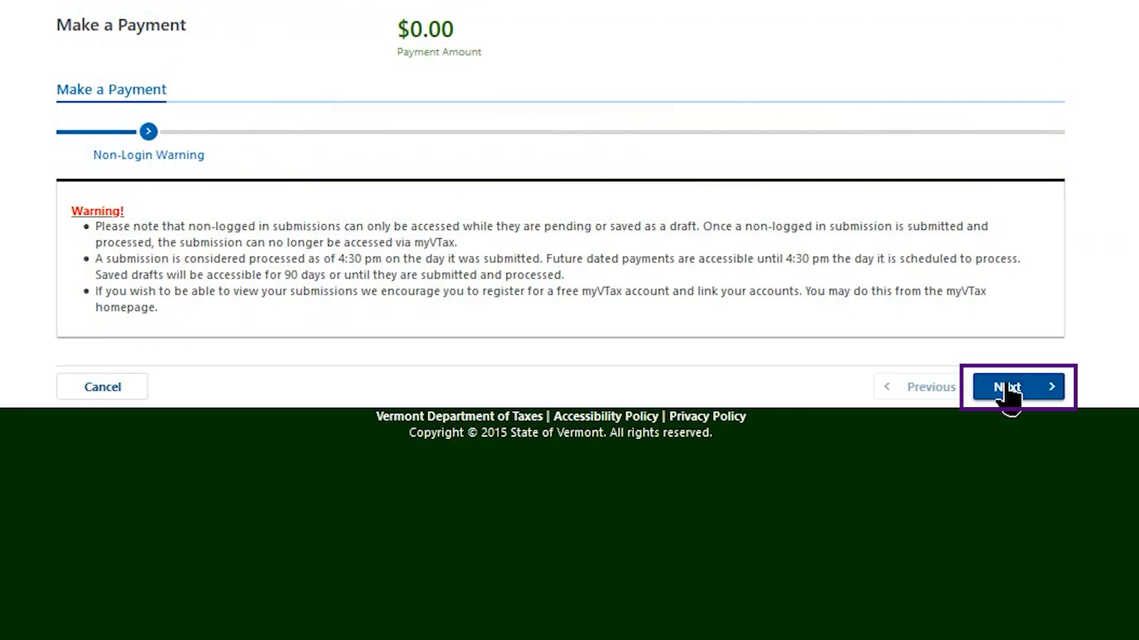
click(1018, 386)
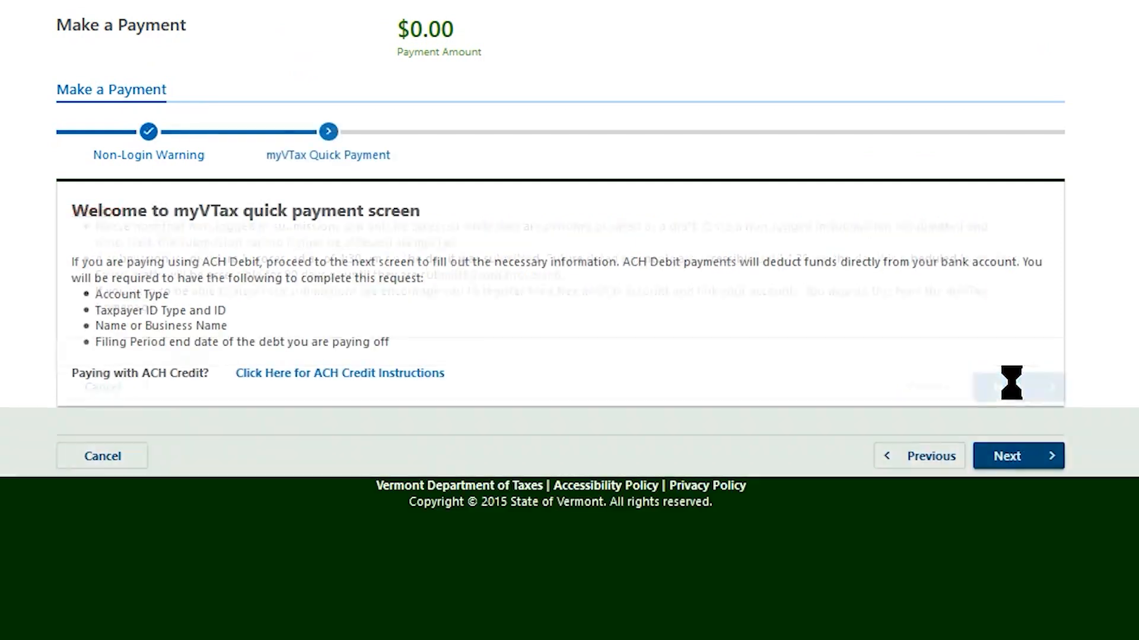
click(1016, 456)
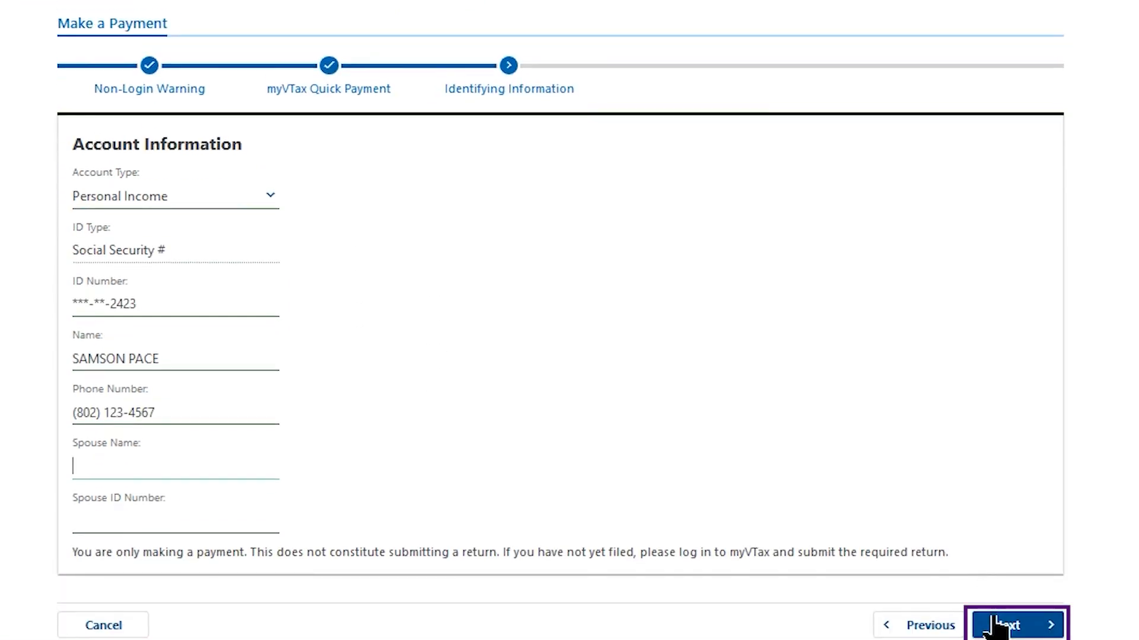
Continue from the Personal Income identifying details to the bank account and payment form
click(1015, 625)
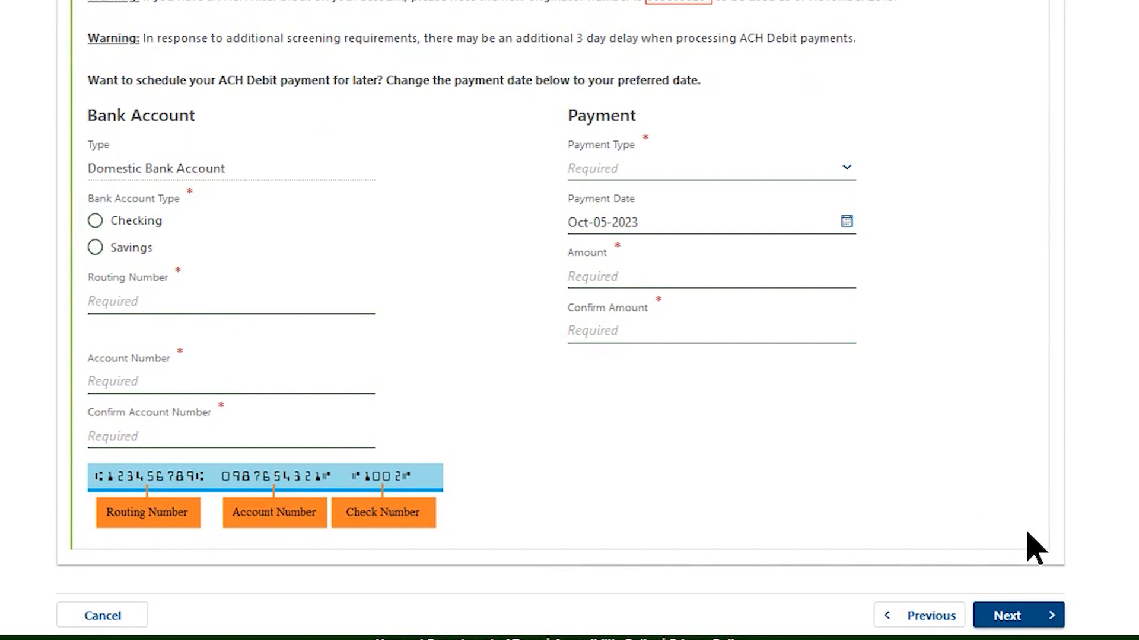
Enter a Checking account, an Estimated Payment of 123.00 dated Nov-15-2023, and proceed to confirmation
click(95, 220)
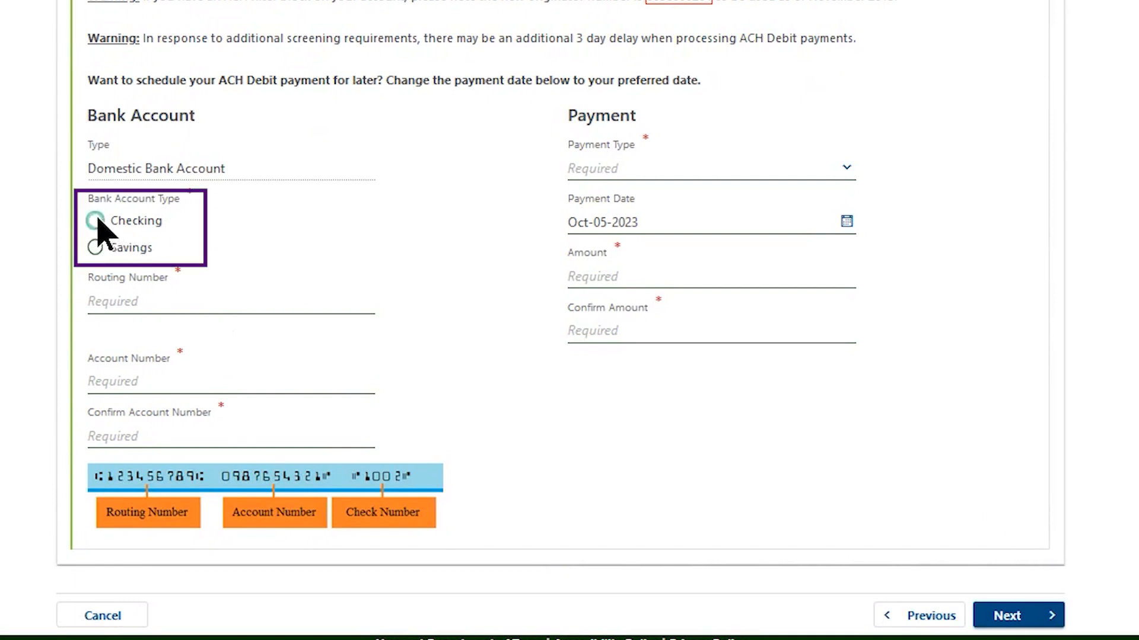
click(95, 221)
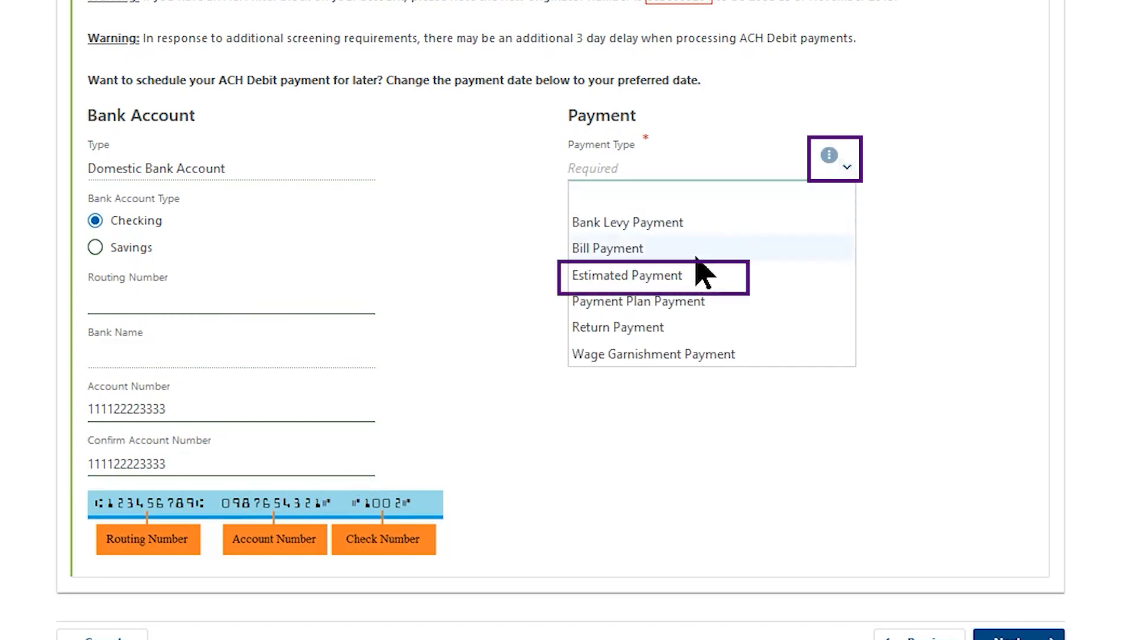
click(627, 275)
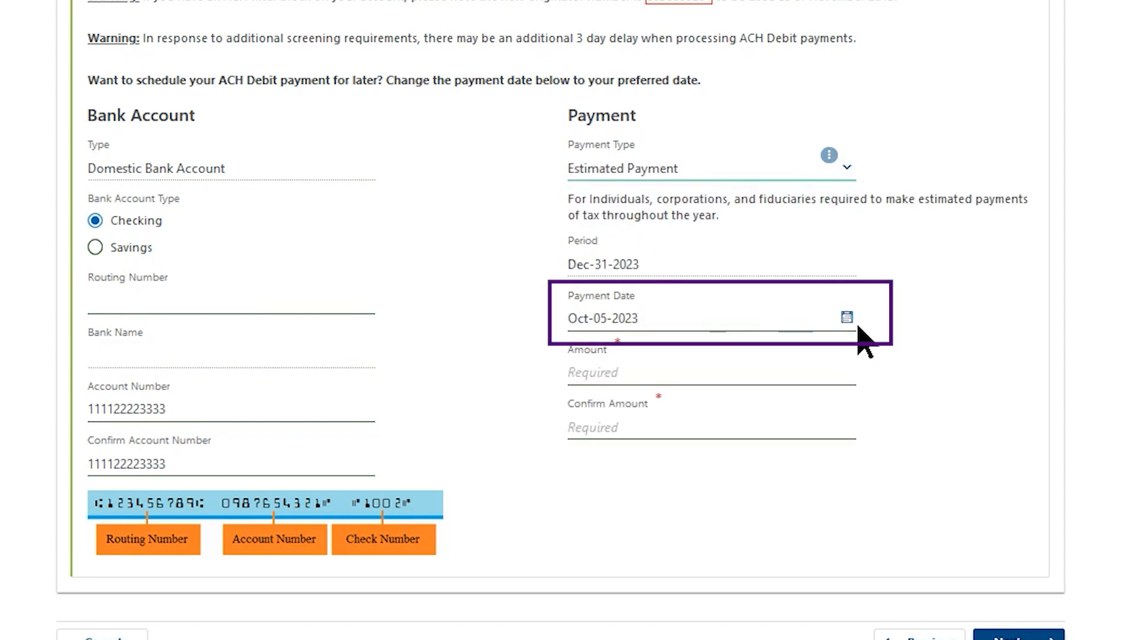
click(845, 317)
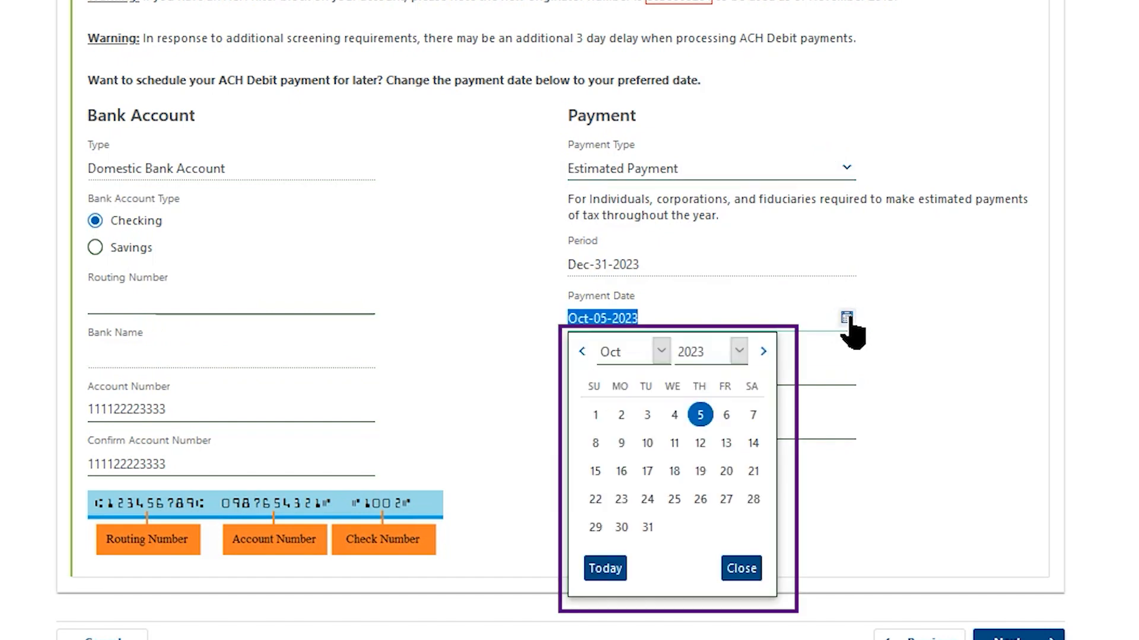
click(762, 351)
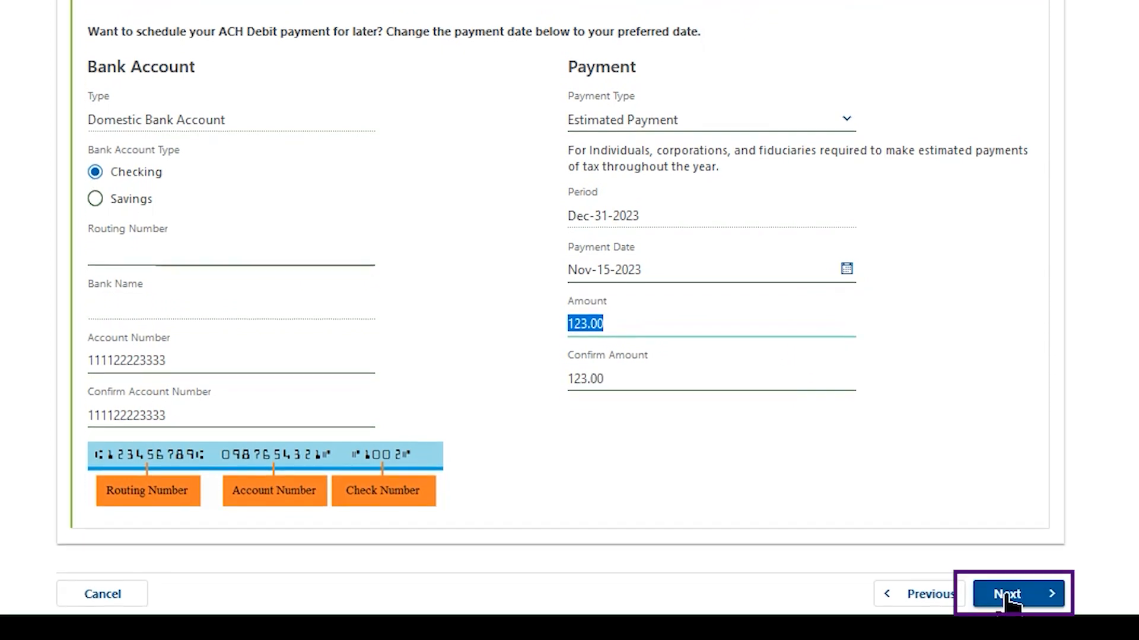
click(1016, 594)
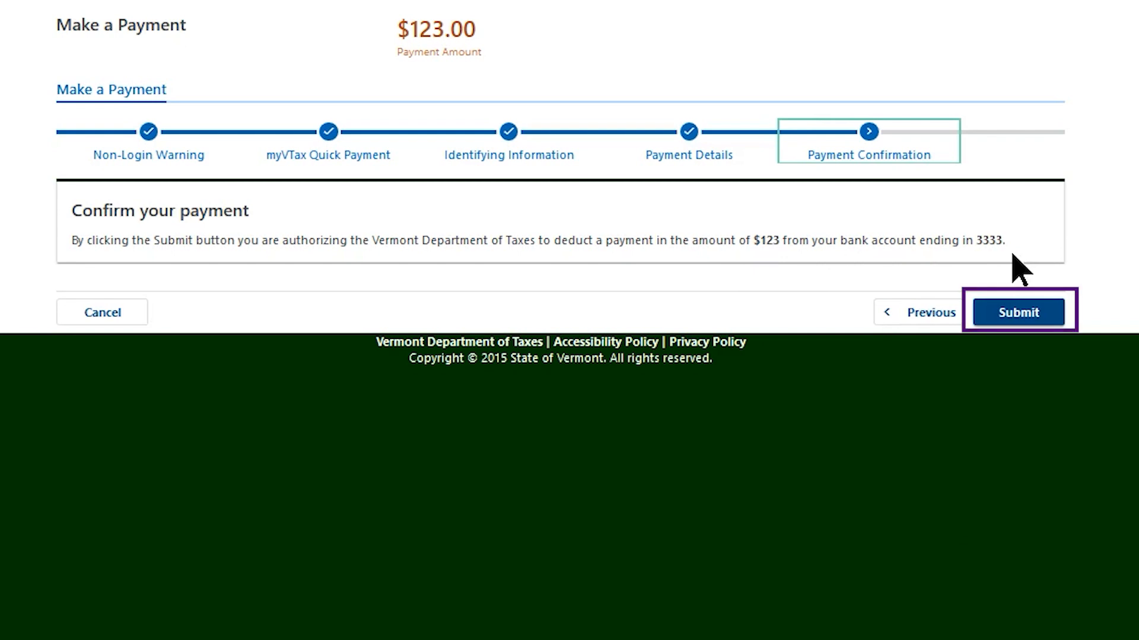
Submit the $123 payment and accept the confirmation email details
click(1018, 311)
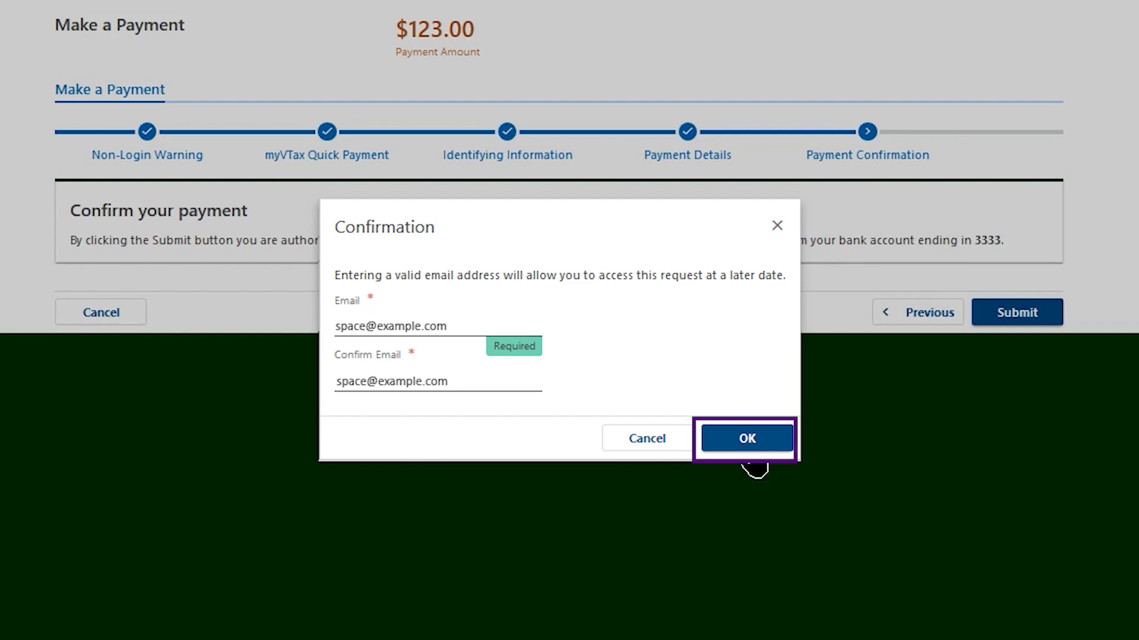
click(745, 438)
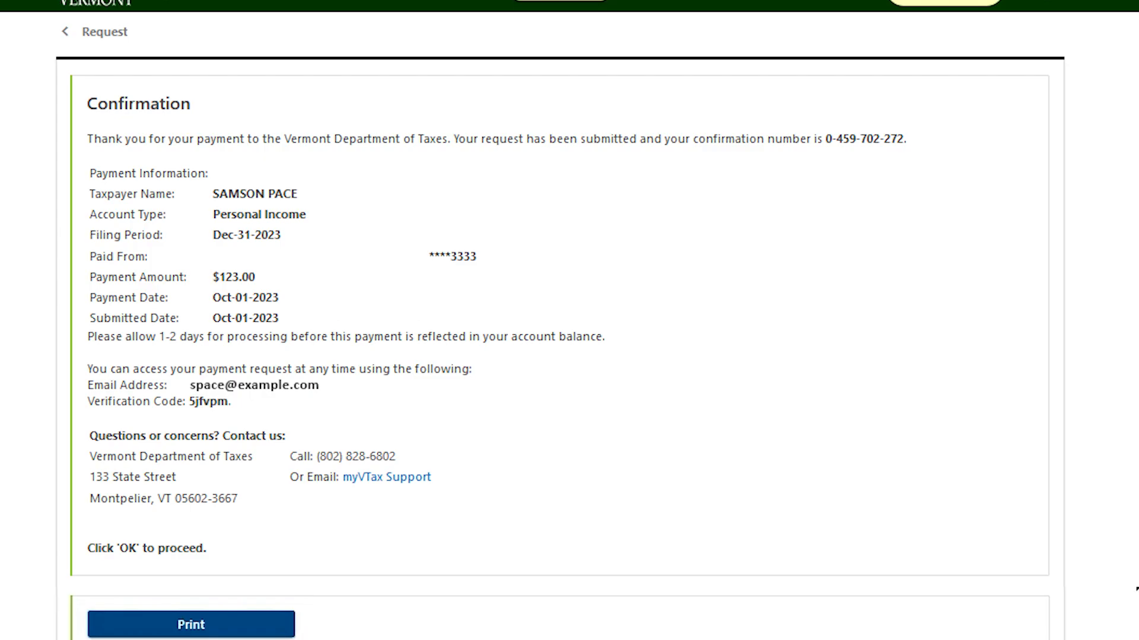
Acknowledge the confirmation number page with OK, returning to the payment options
scroll(down, 3)
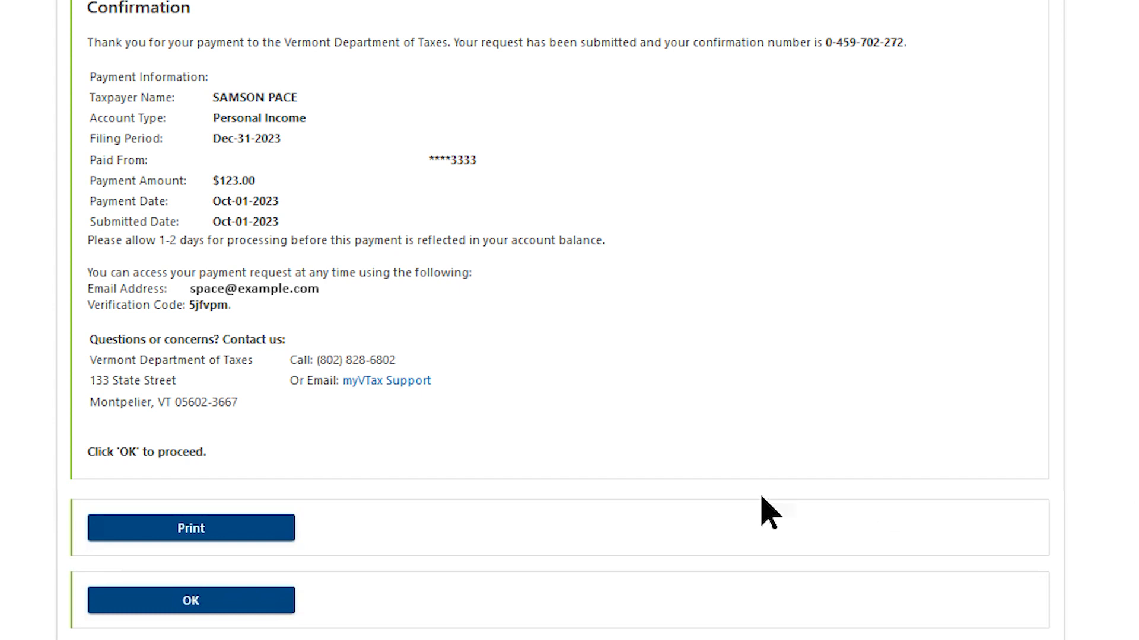
mouse_move(191, 528)
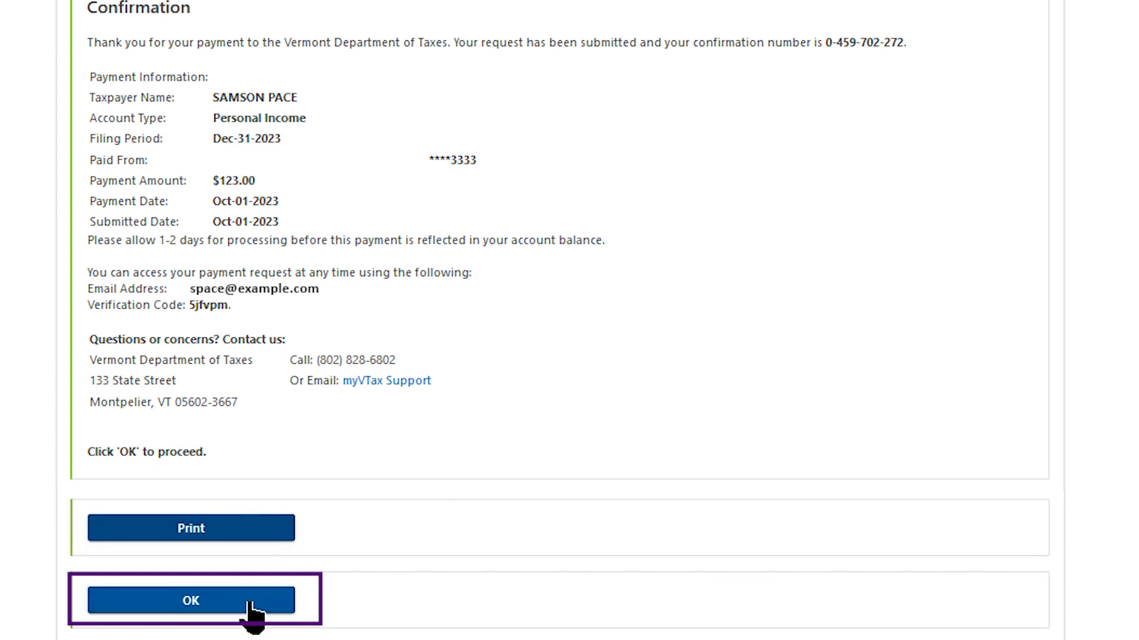
click(190, 600)
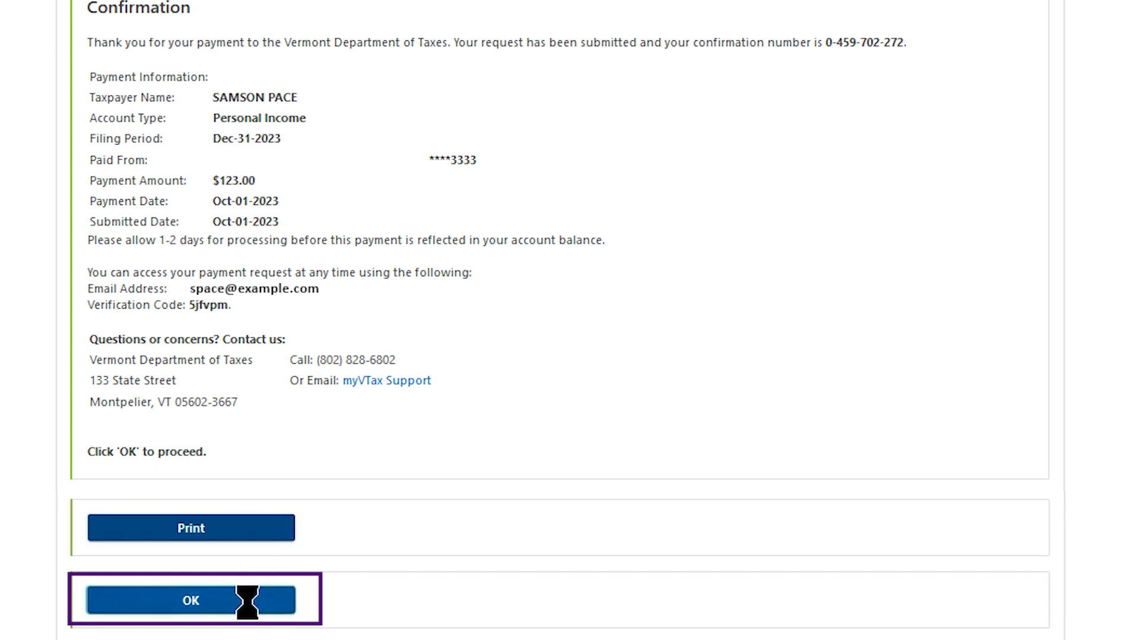
click(190, 601)
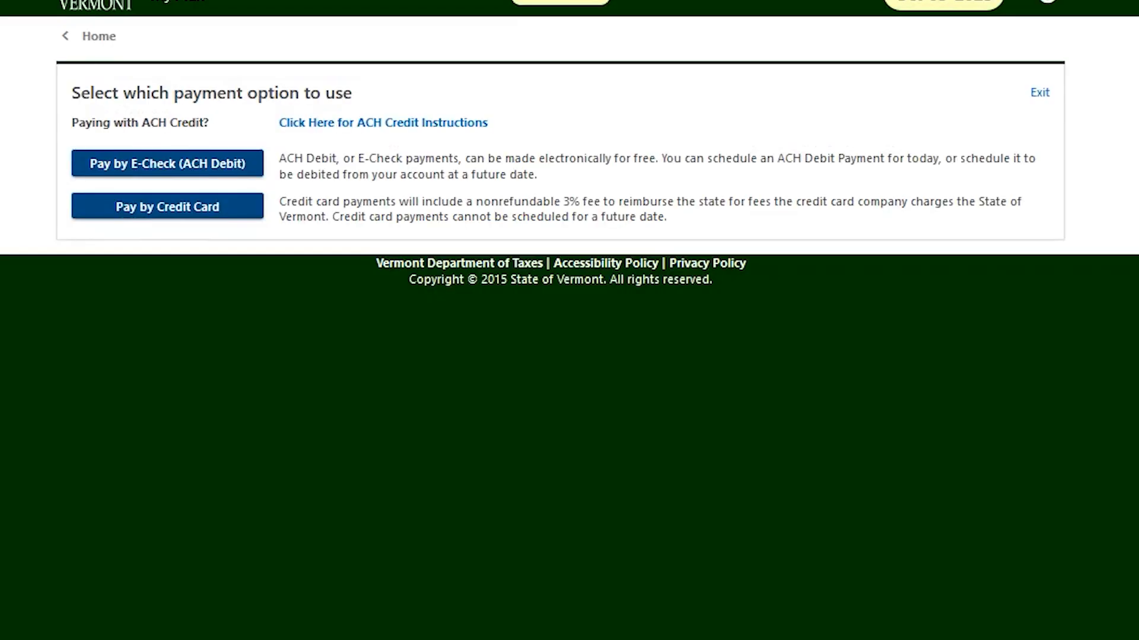